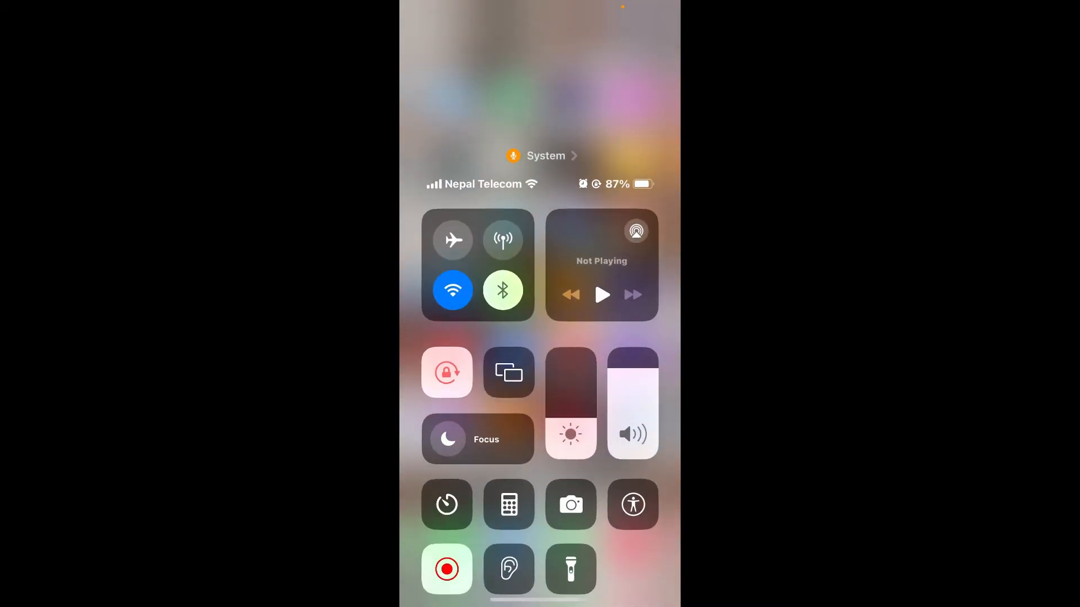
# Step: Update AustralianETA in the App Store and launch it from its store page
pyautogui.click(477, 265)
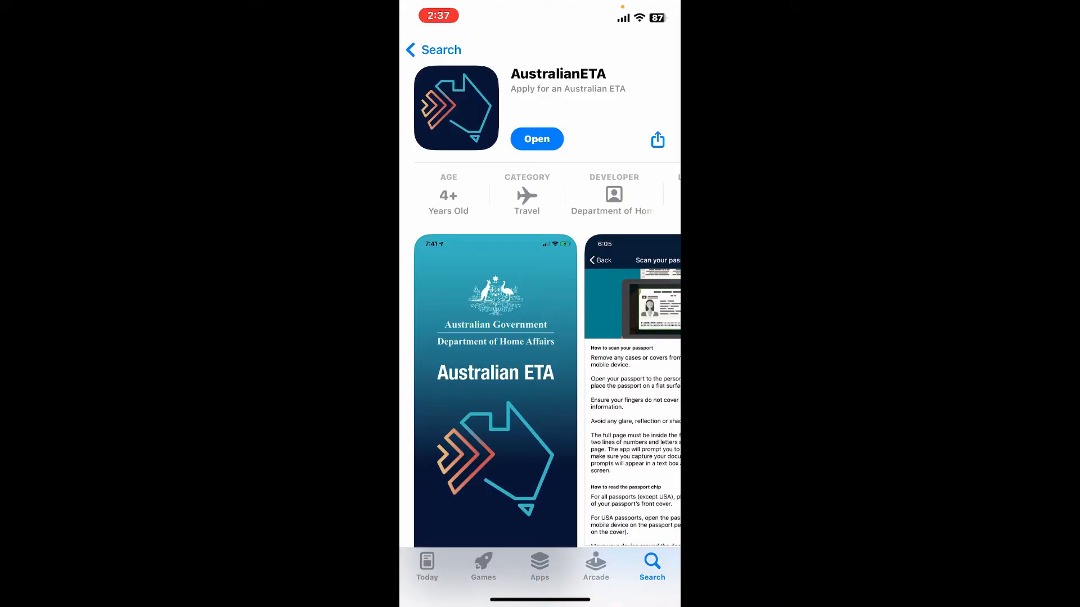
pyautogui.click(536, 140)
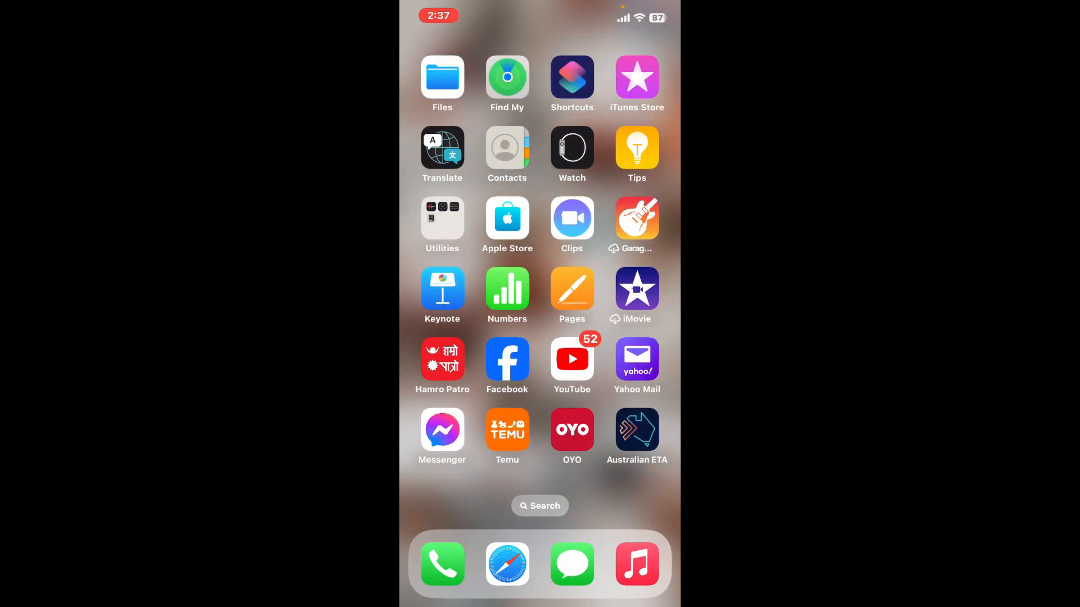
# Step: Reopen the Australian ETA app from the home screen after force closing it
pyautogui.click(636, 427)
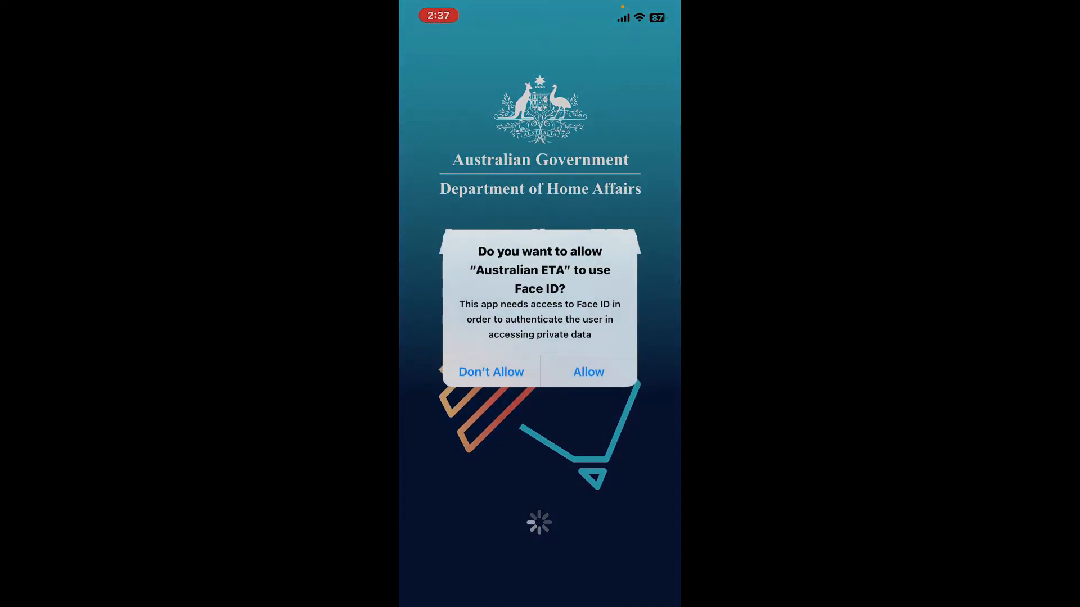
# Step: Allow the Face ID request and reach the empty Applicant profiles screen
pyautogui.click(587, 372)
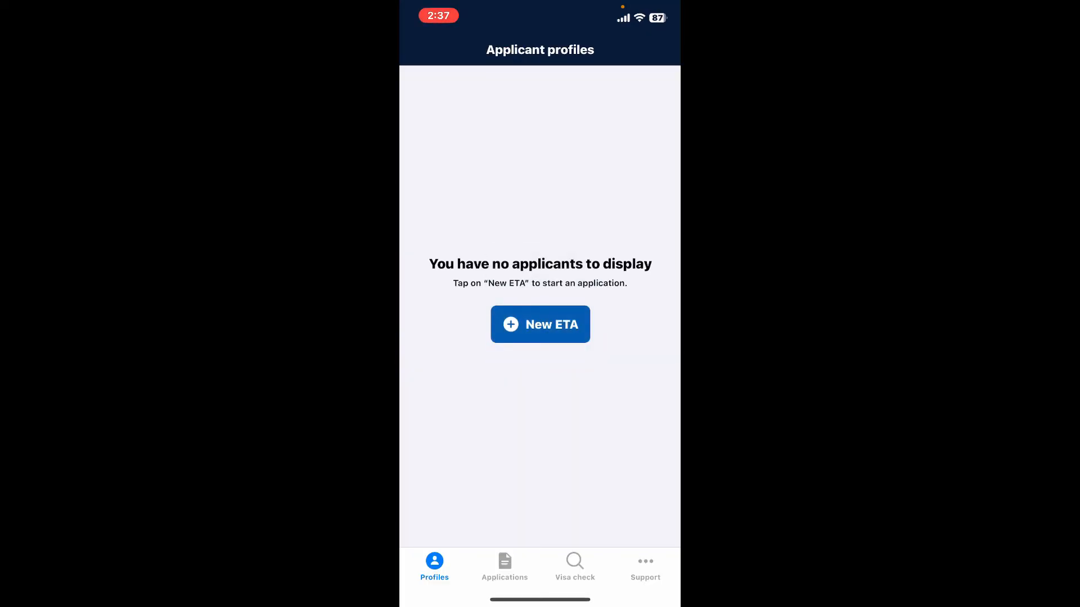